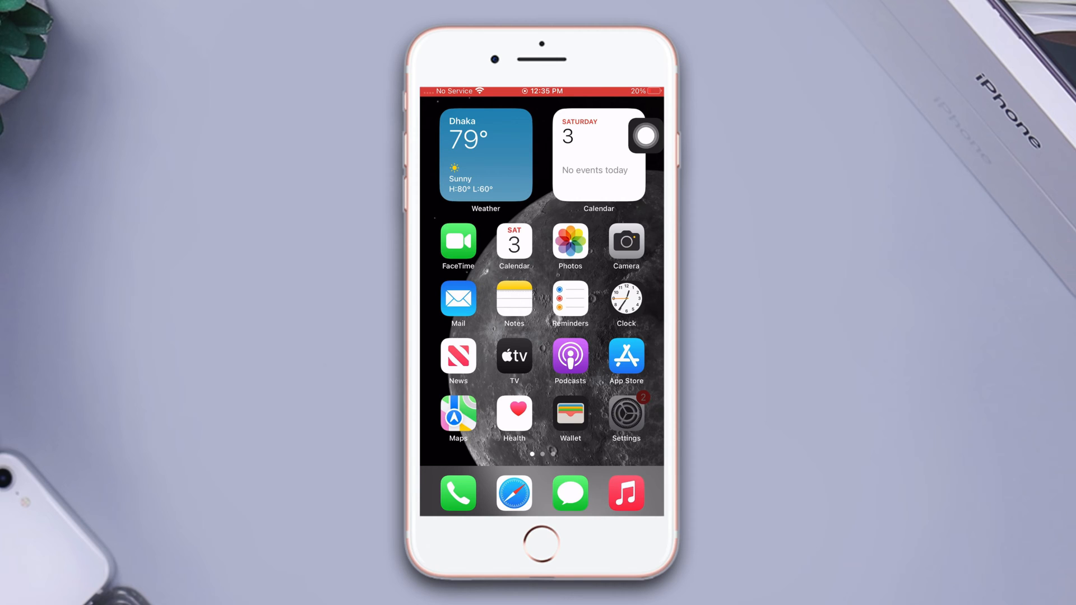
Step: Replace the Xp network's 8.8.8.8 DNS server with a 1.1.1.x server and save
click(624, 417)
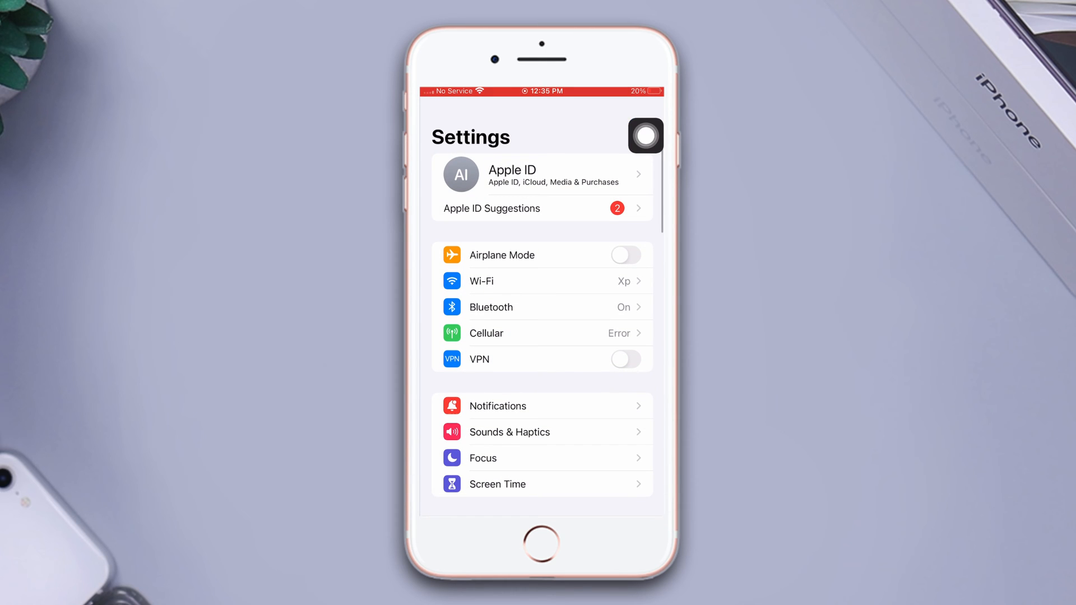
click(542, 281)
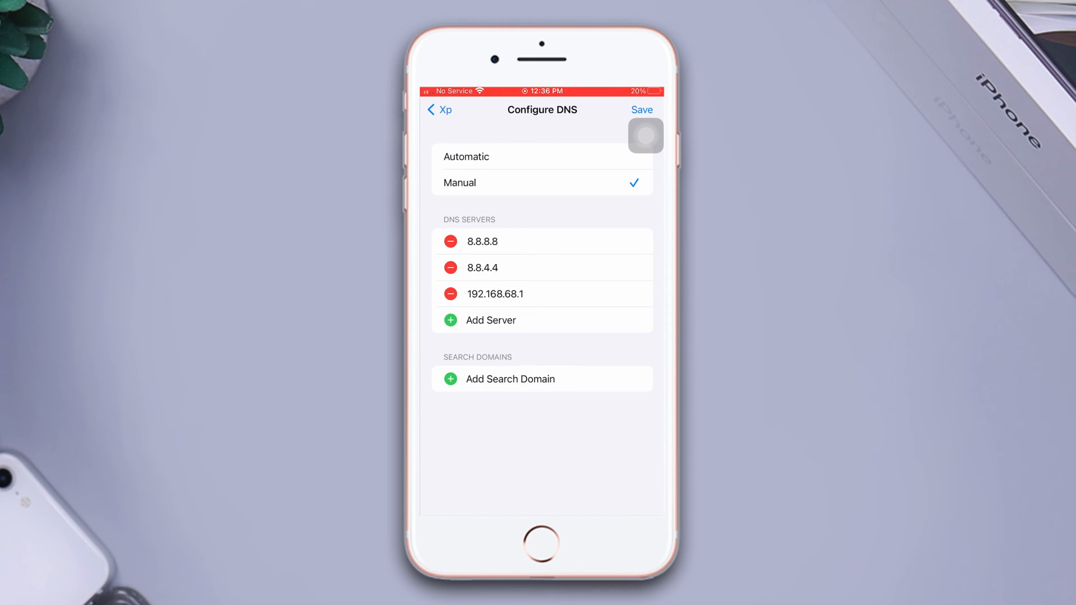
click(451, 241)
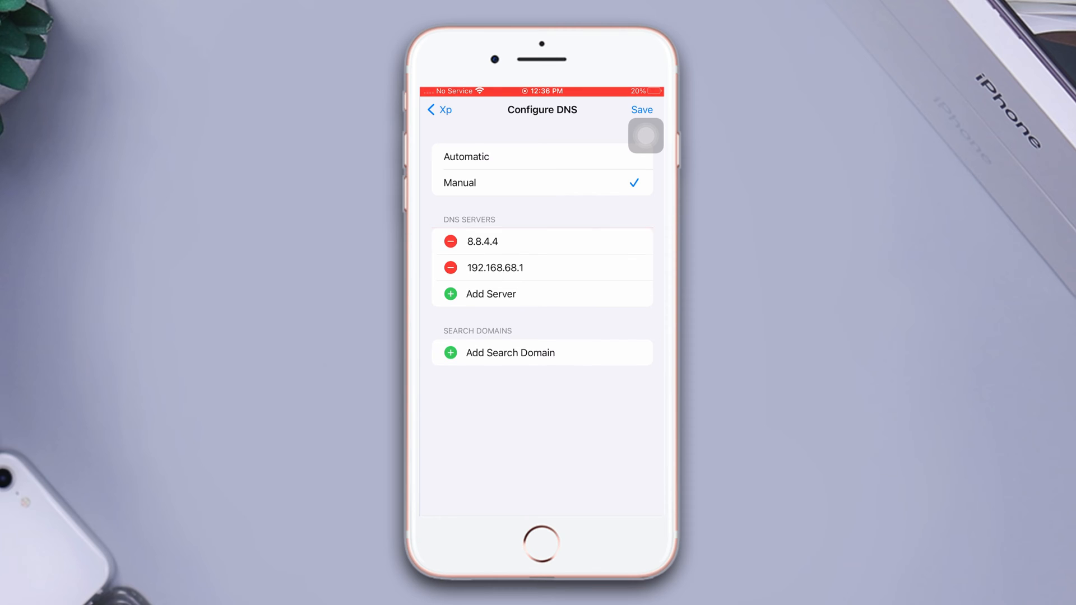
text(1.1.1.)
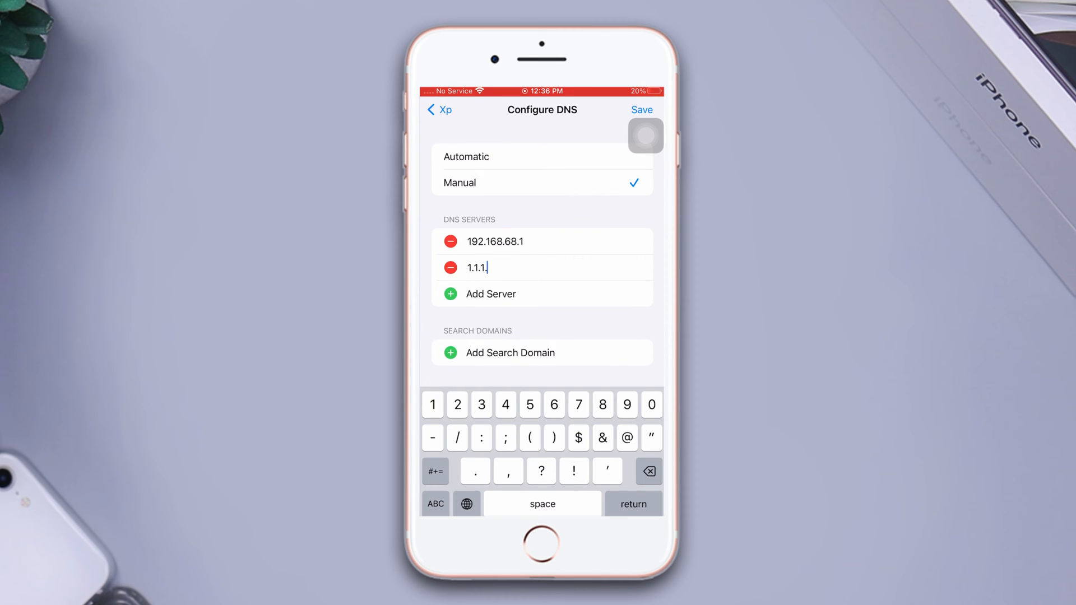
click(490, 294)
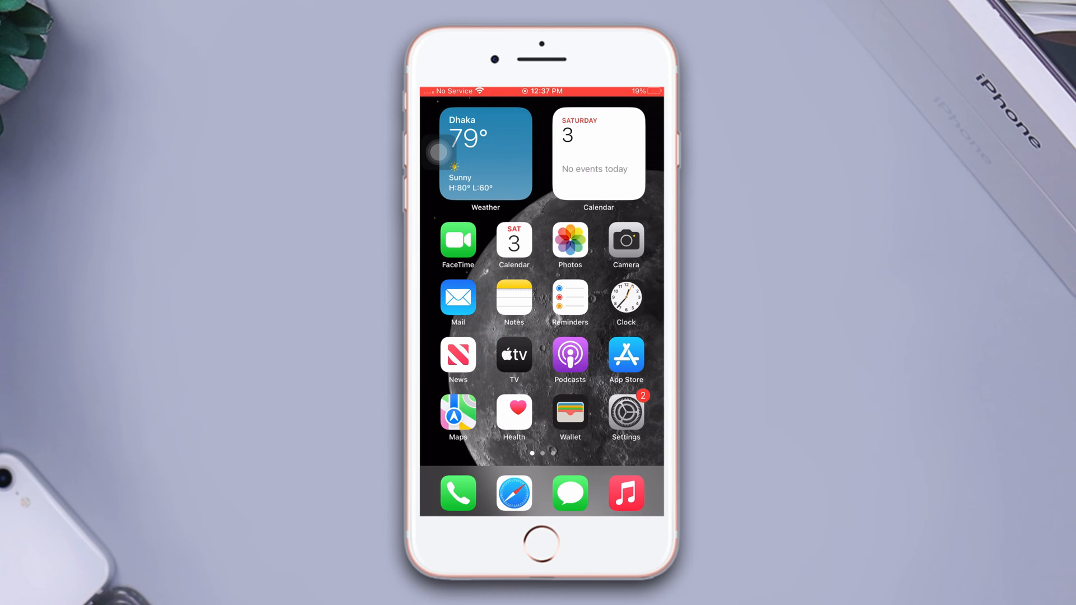
Step: Switch off Content & Privacy Restrictions under Screen Time
click(625, 414)
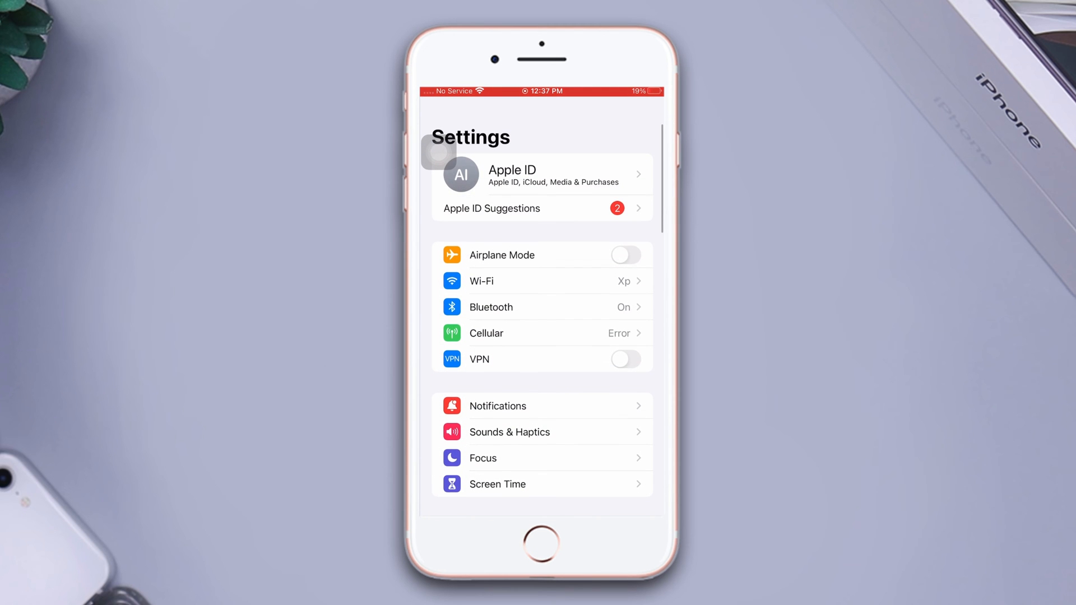
scroll(down, 3)
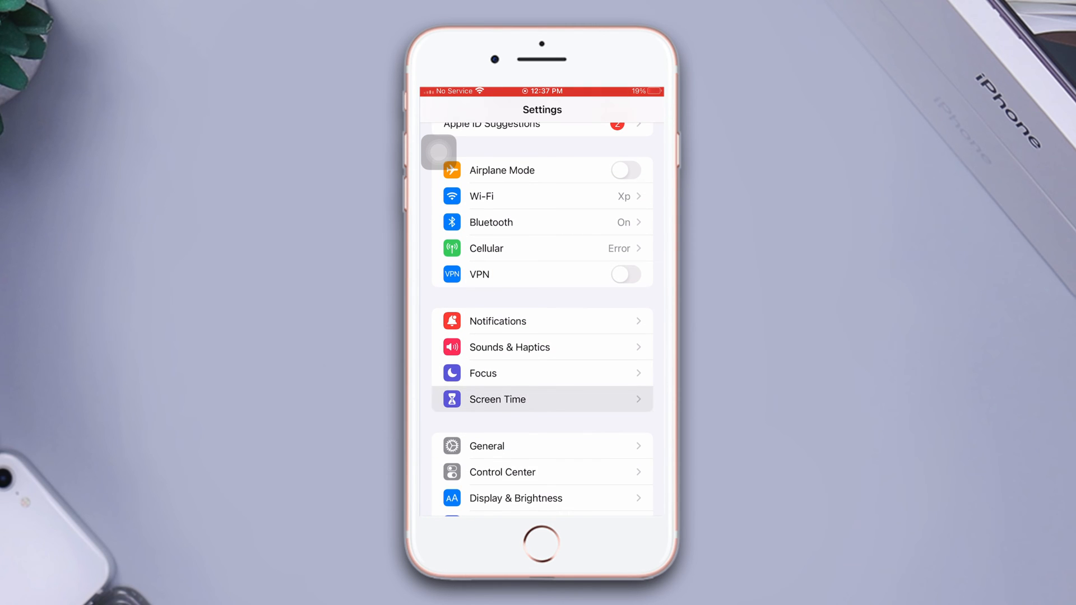
click(498, 399)
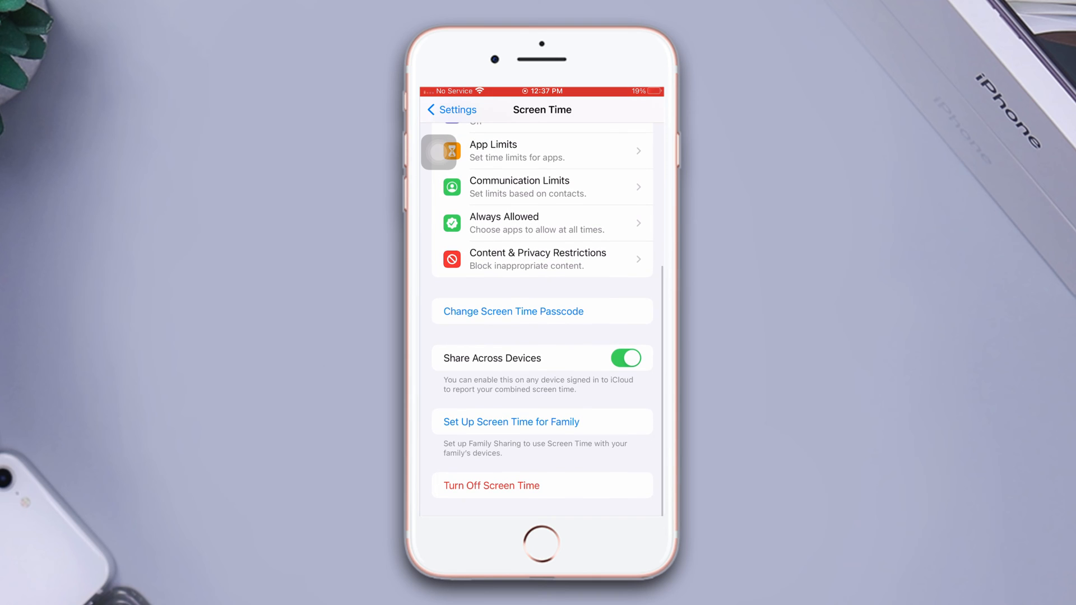
click(513, 311)
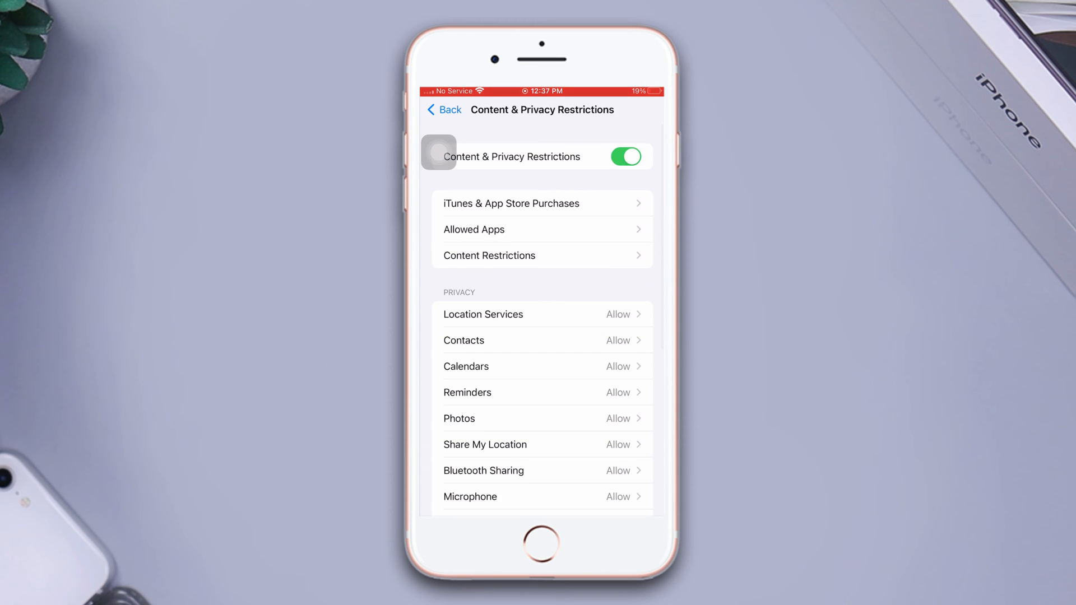
click(625, 156)
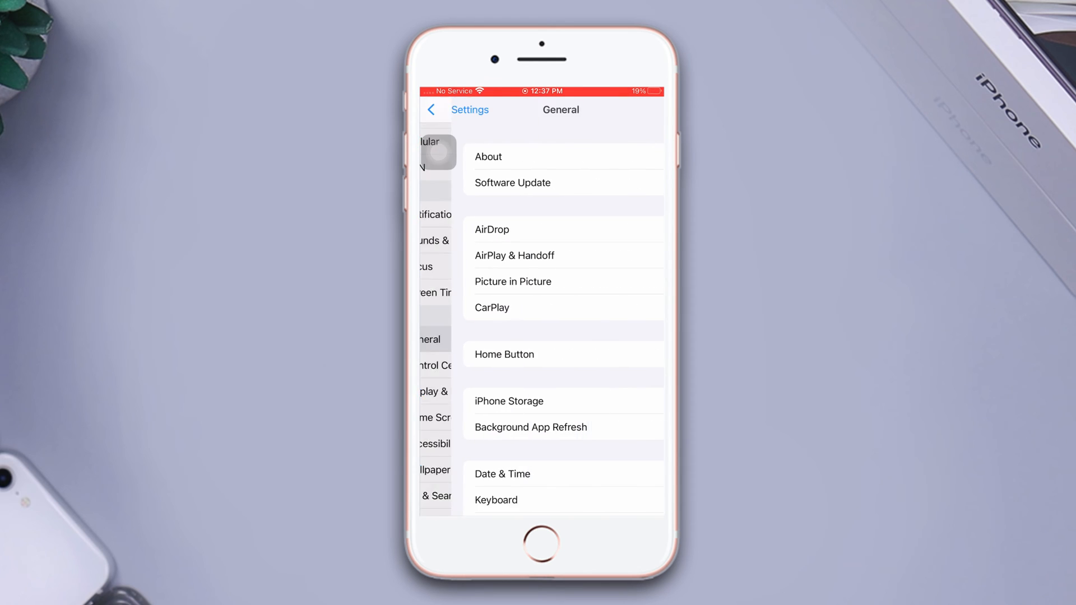
Step: Set General's Background App Refresh option to Off
scroll(down, 3)
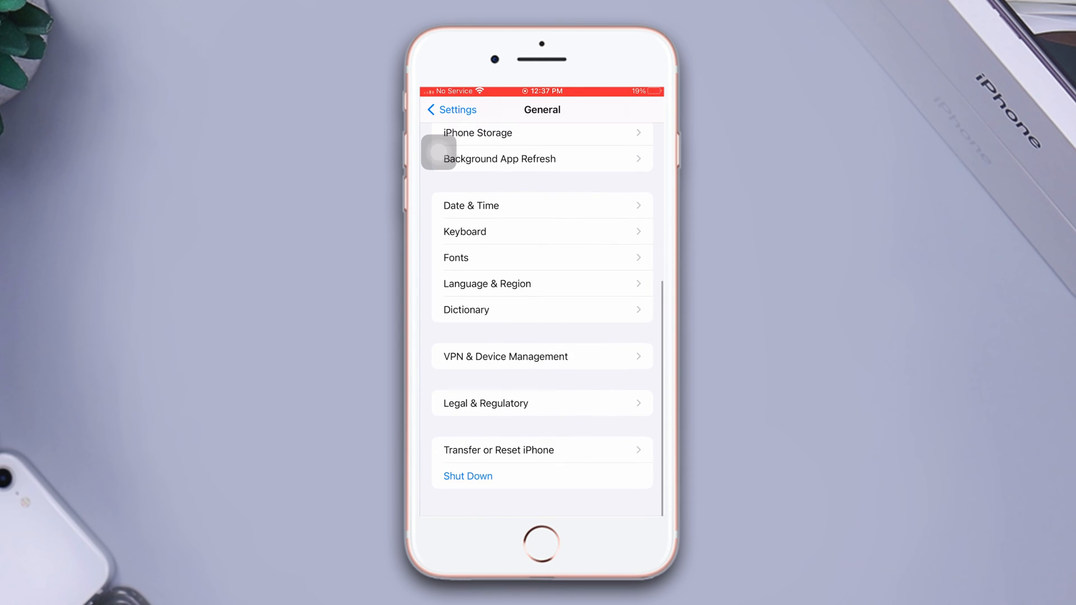
click(499, 158)
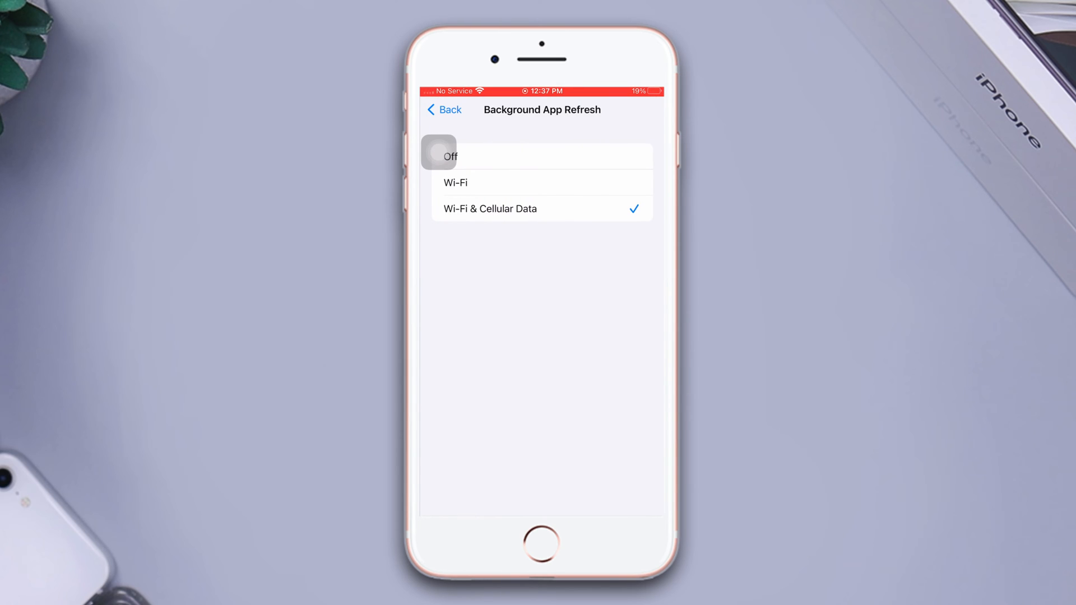
click(542, 156)
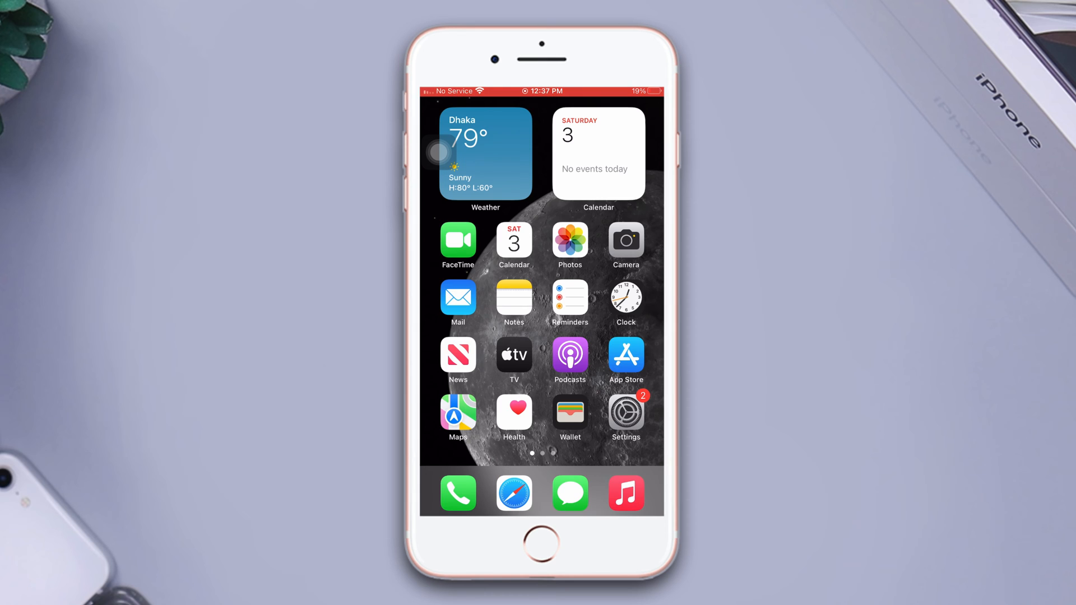
Step: Open the Reset choices under General > Transfer or Reset iPhone
click(626, 414)
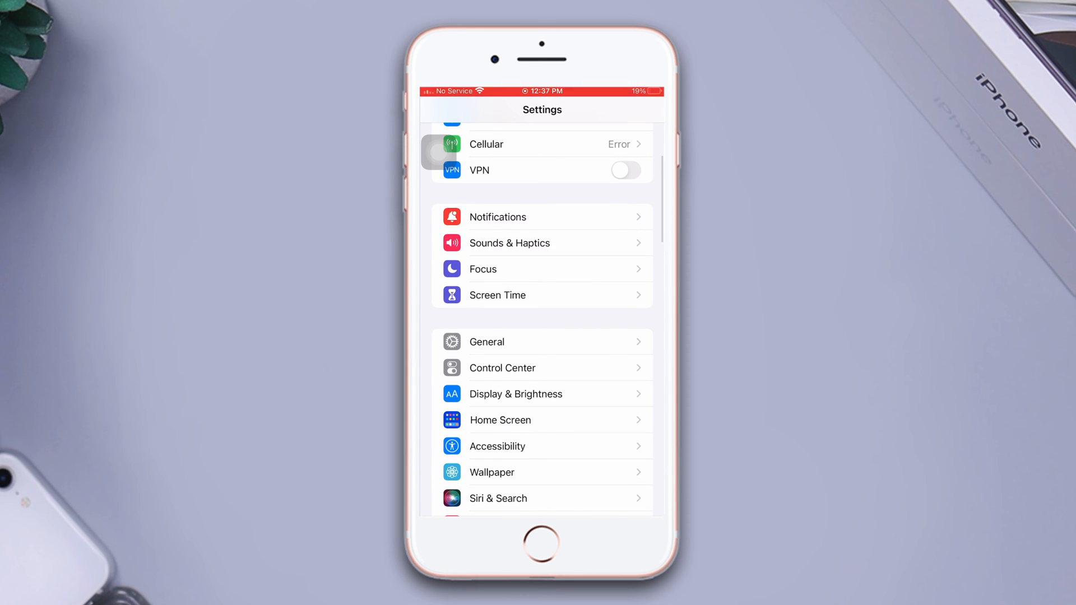
click(488, 342)
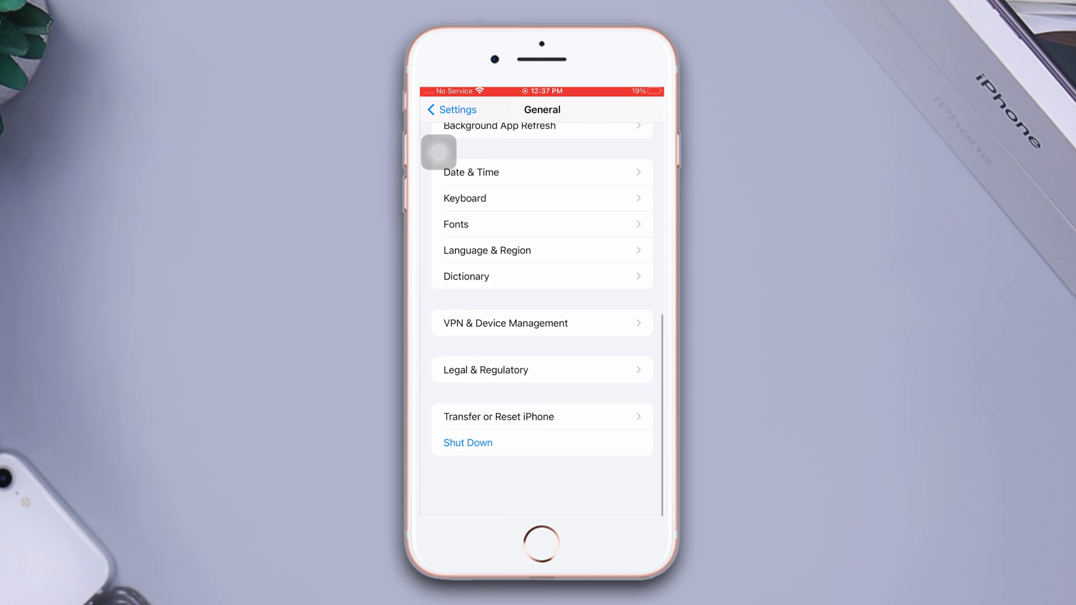
scroll(down, 3)
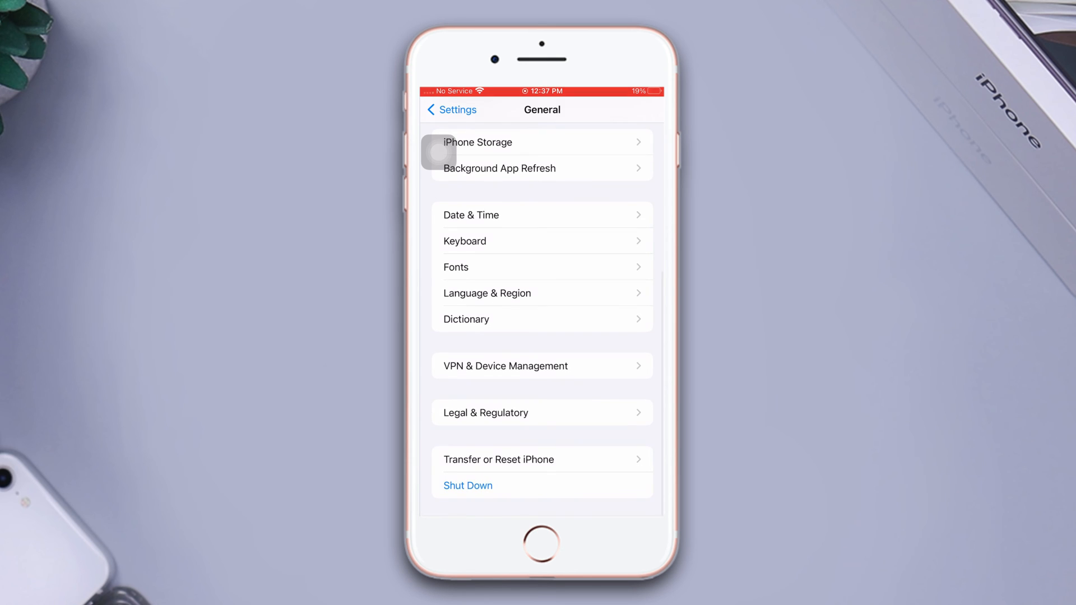
click(499, 459)
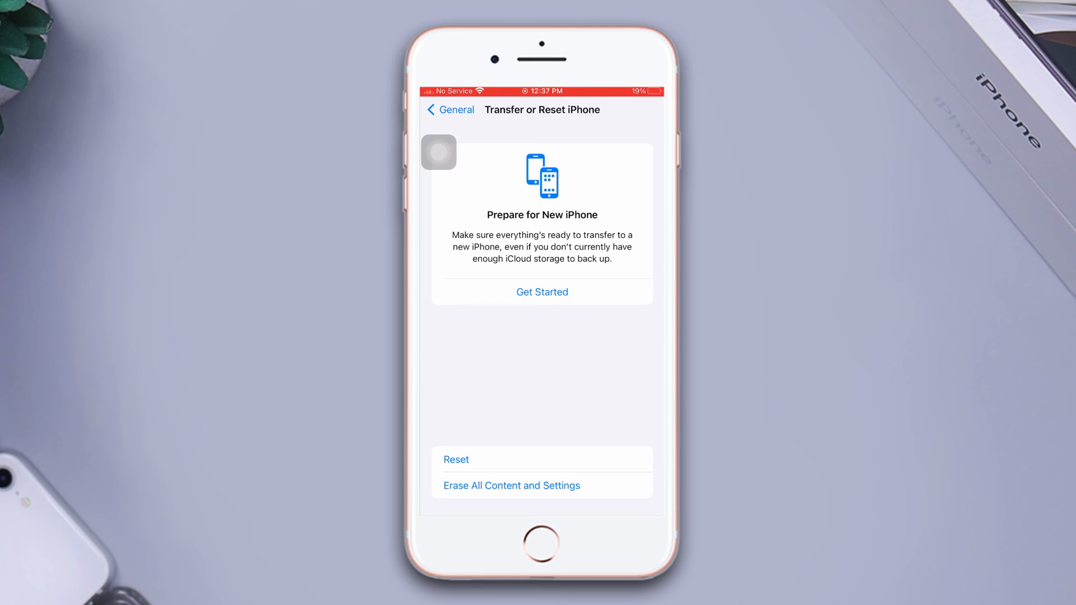
click(455, 460)
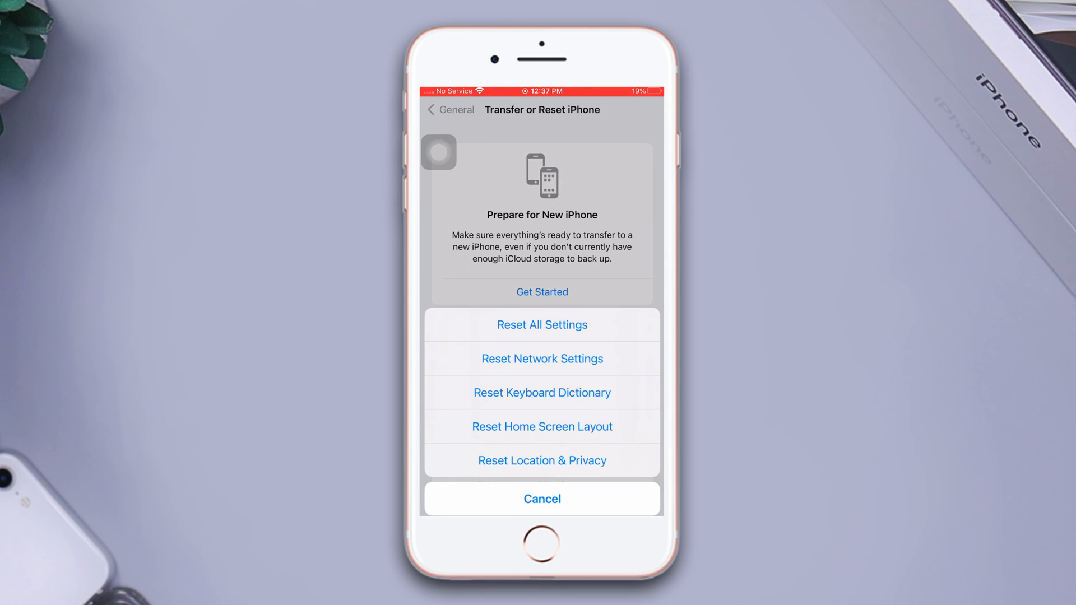
Step: Reset Network Settings and confirm the reset
click(542, 325)
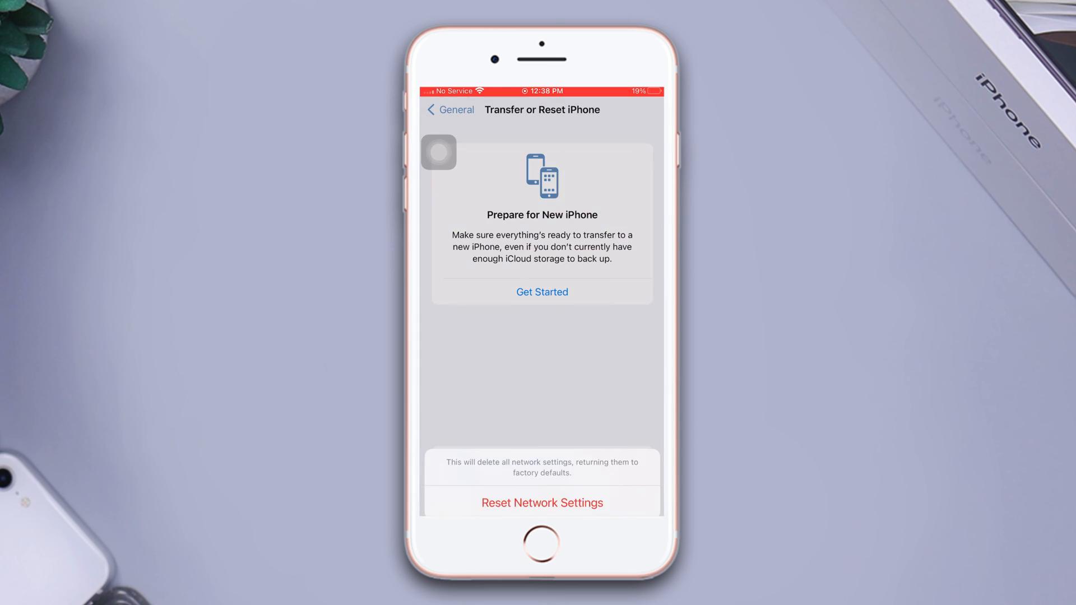
click(542, 502)
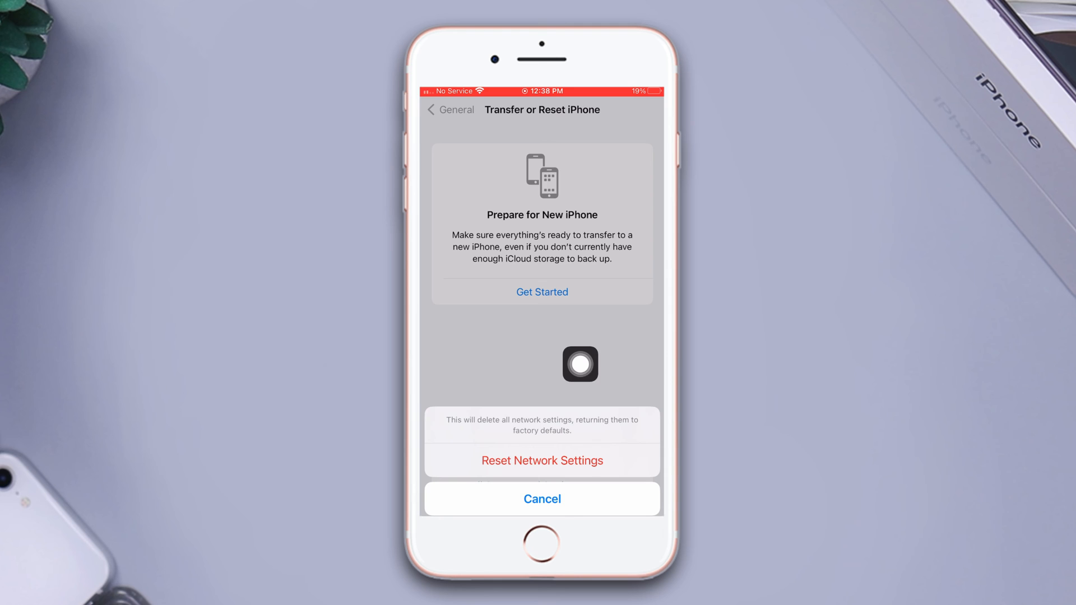
click(542, 499)
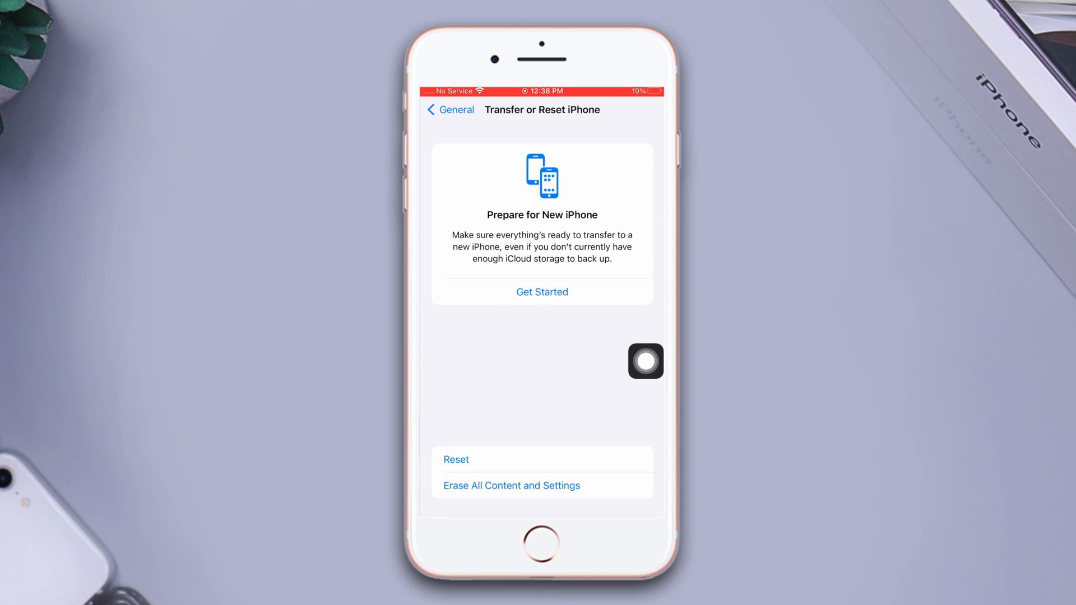